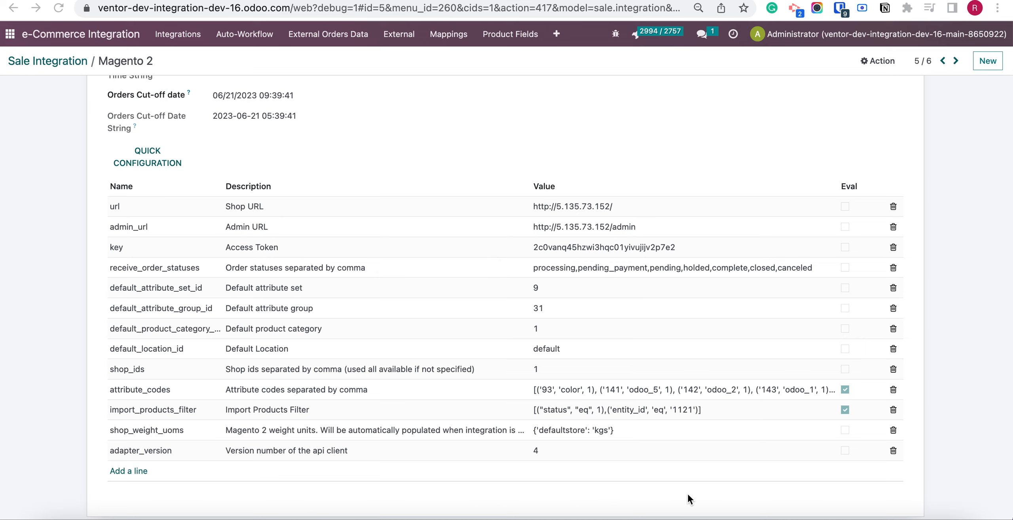
pyautogui.moveTo(636, 457)
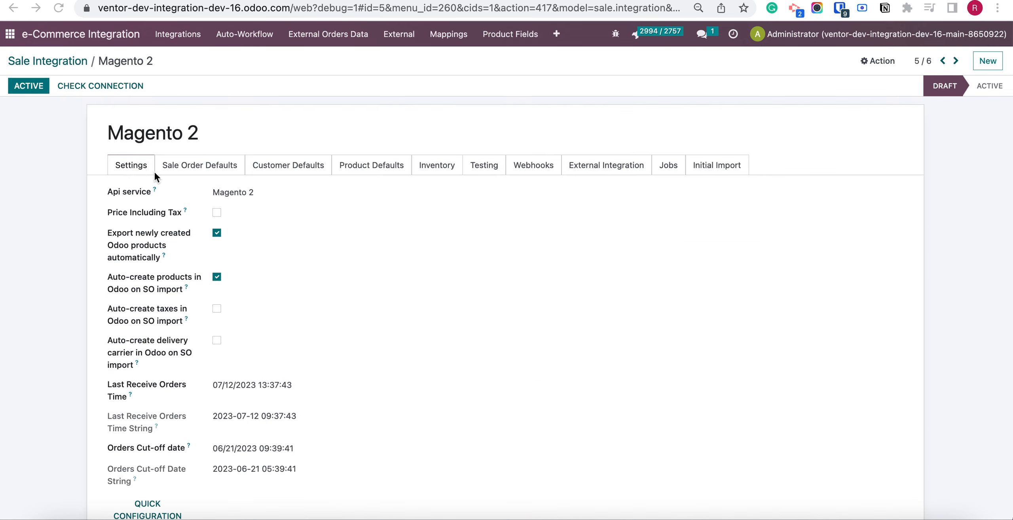
# - Switch the Magento 2 integration to Active and reach the import_products_filter setting
pyautogui.scroll(-3)
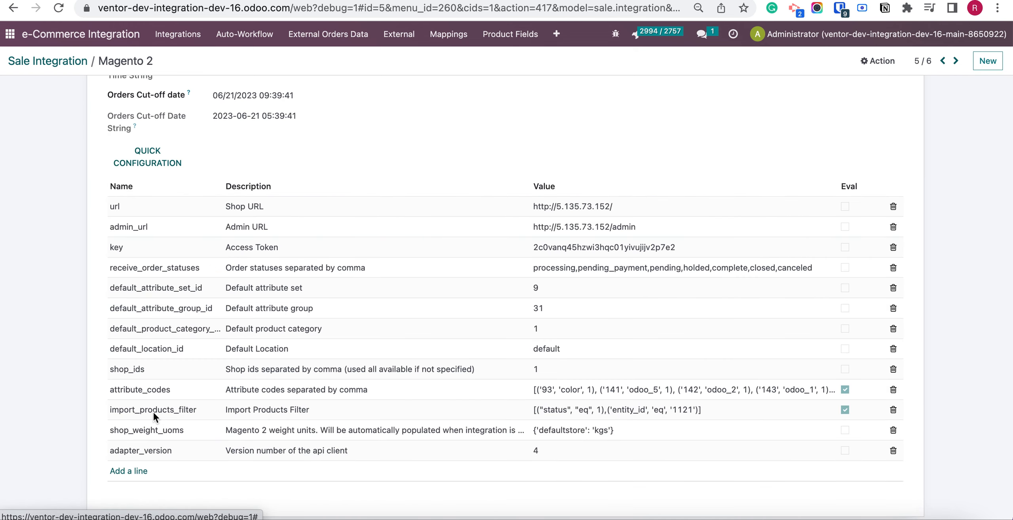
pyautogui.moveTo(152, 409)
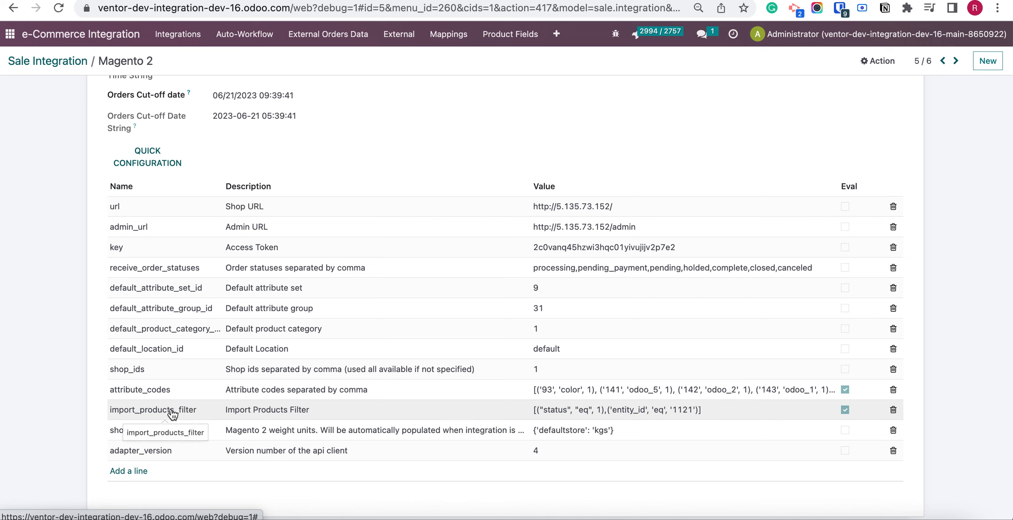
pyautogui.moveTo(542, 420)
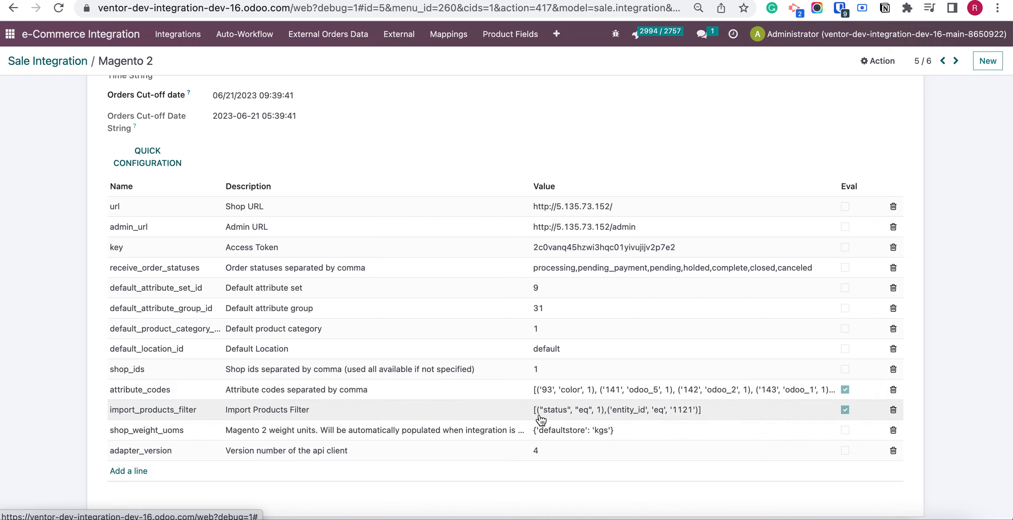
pyautogui.moveTo(471, 381)
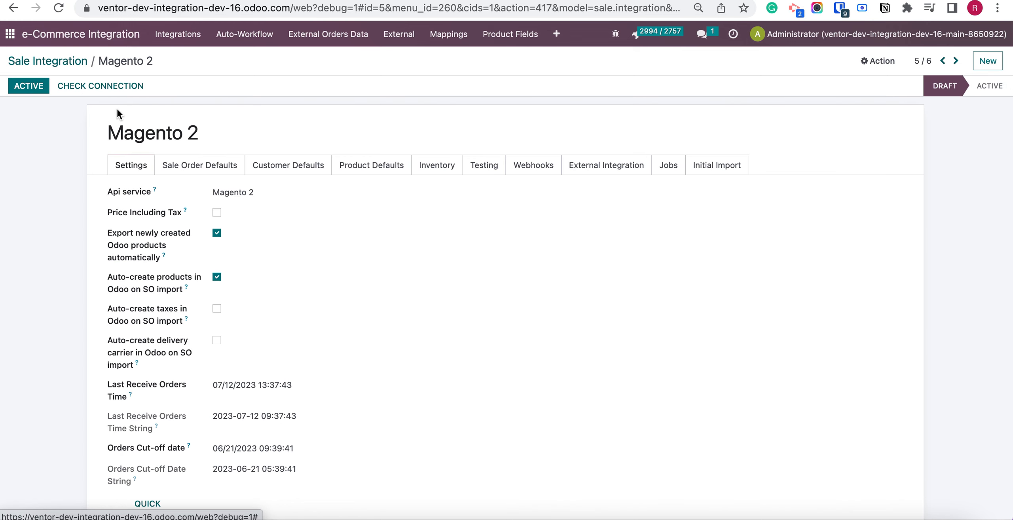
pyautogui.moveTo(27, 85)
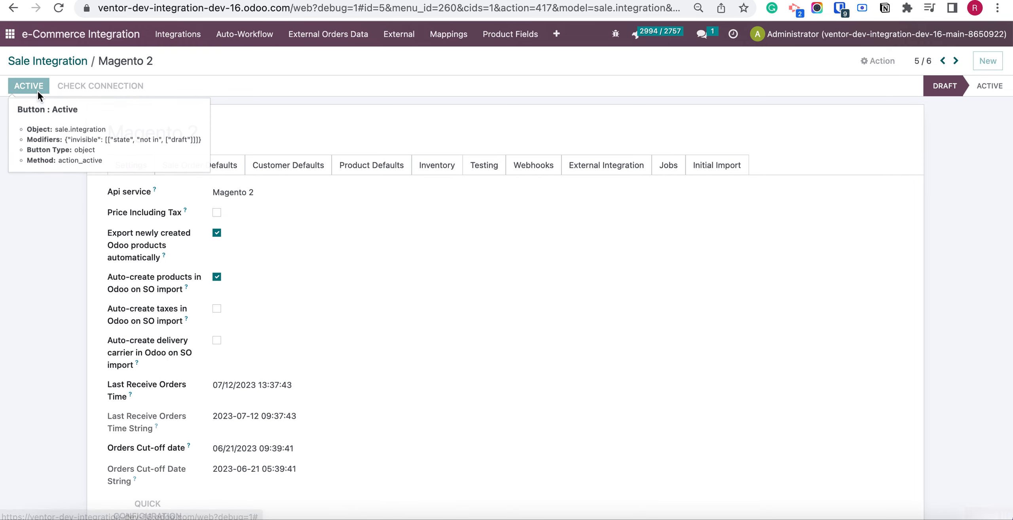
pyautogui.click(28, 86)
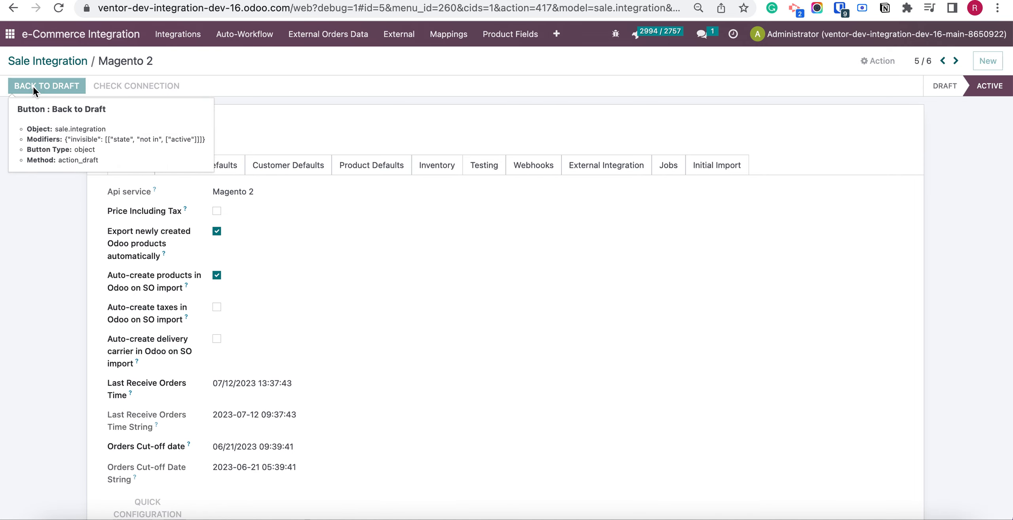
pyautogui.scroll(-3)
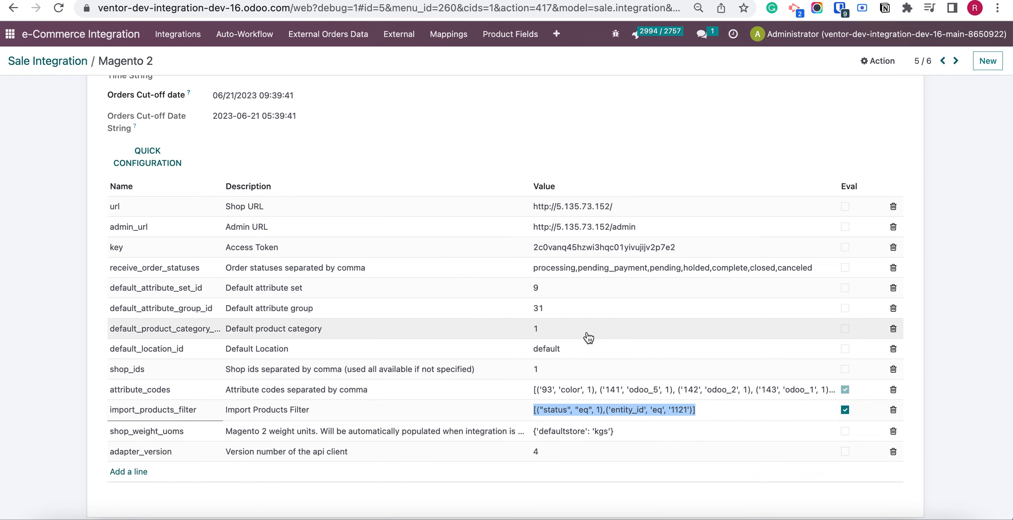
pyautogui.moveTo(577, 172)
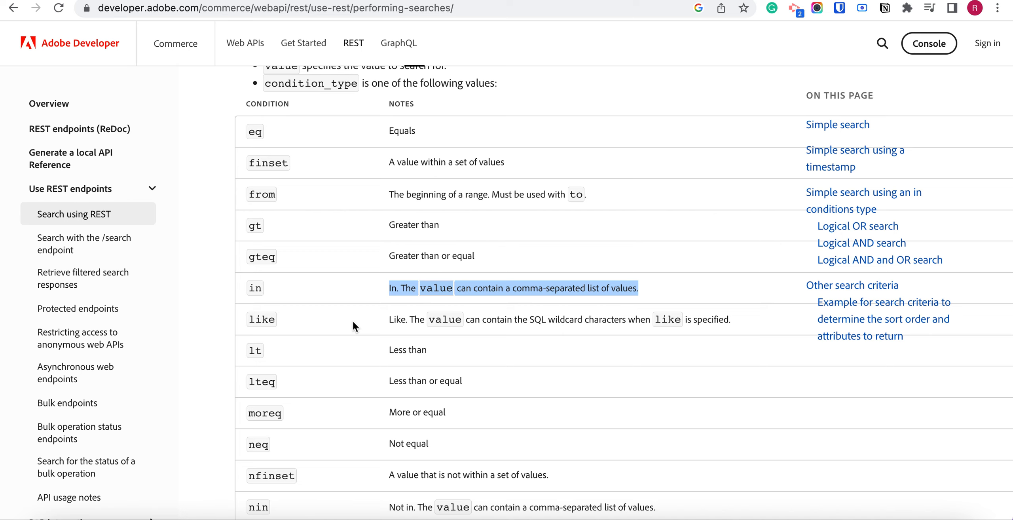
pyautogui.moveTo(274, 138)
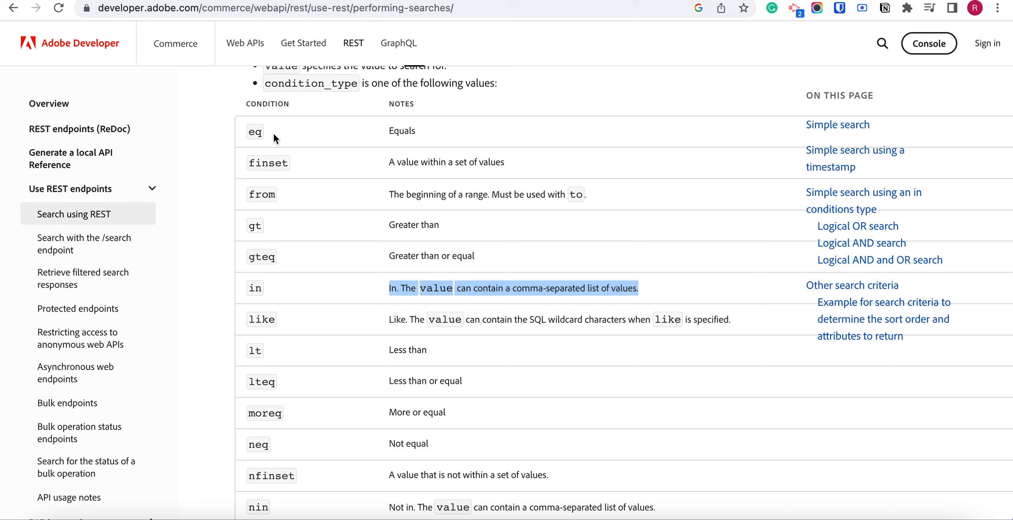
pyautogui.moveTo(271, 118)
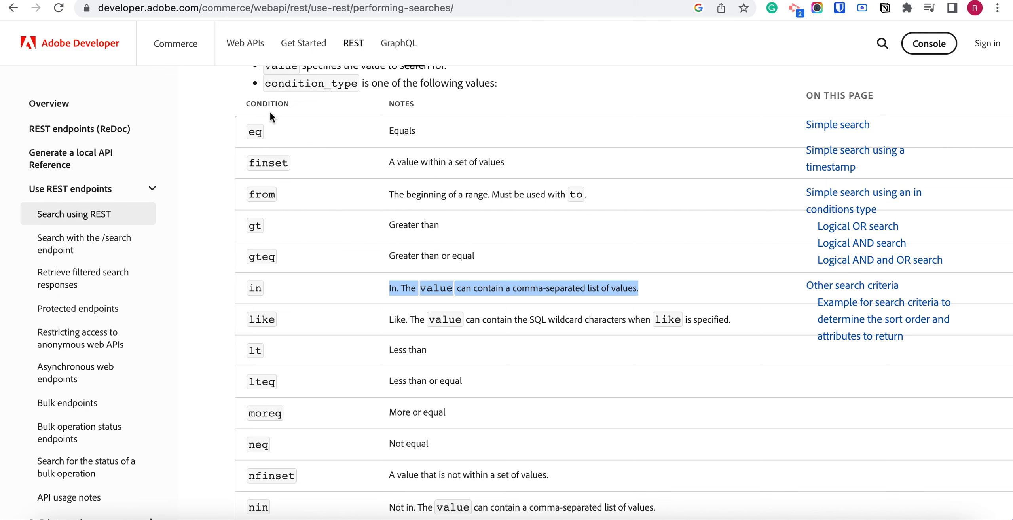
pyautogui.scroll(-3)
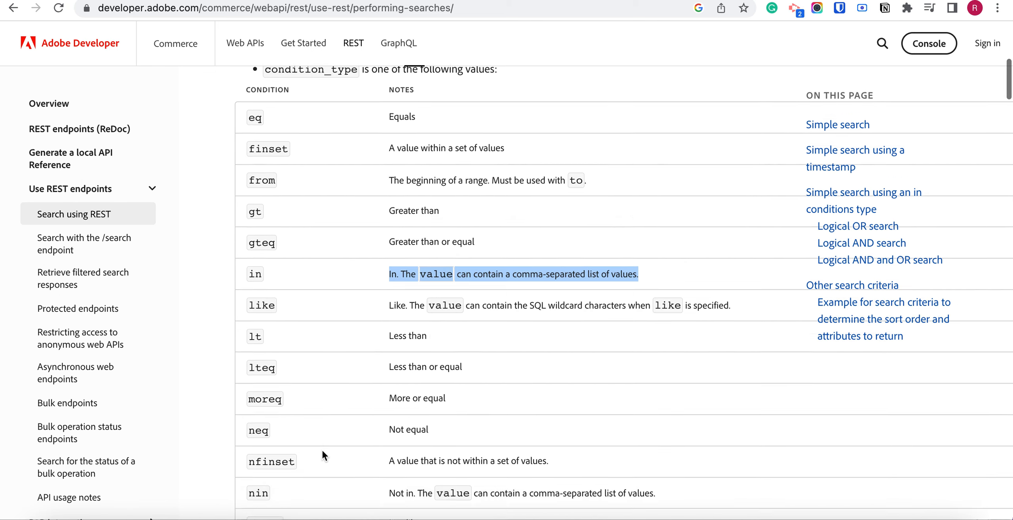
pyautogui.scroll(-3)
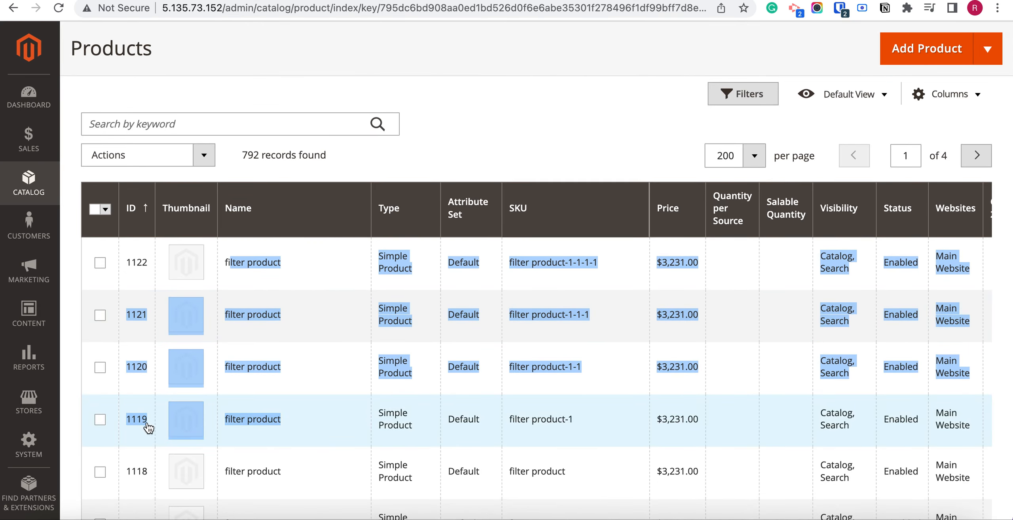
pyautogui.moveTo(386, 181)
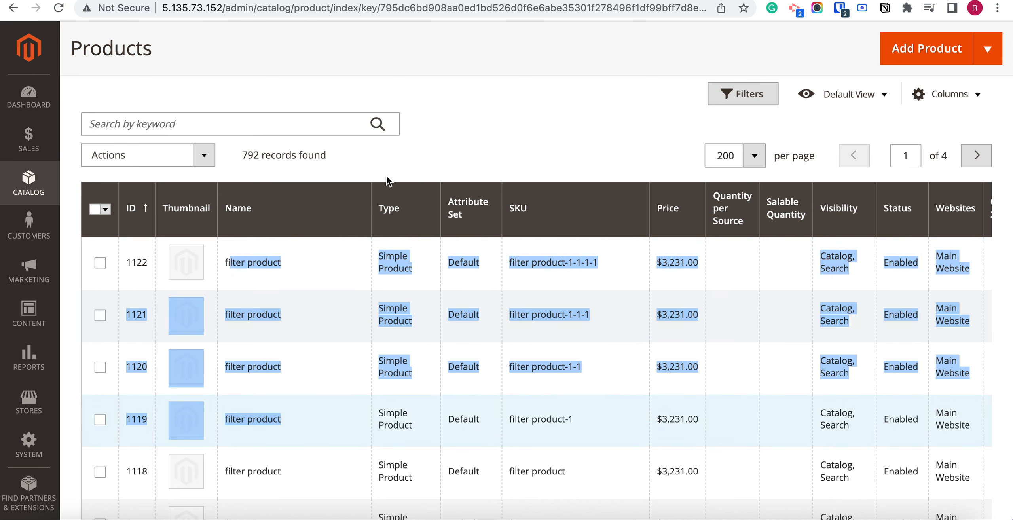
pyautogui.moveTo(240, 280)
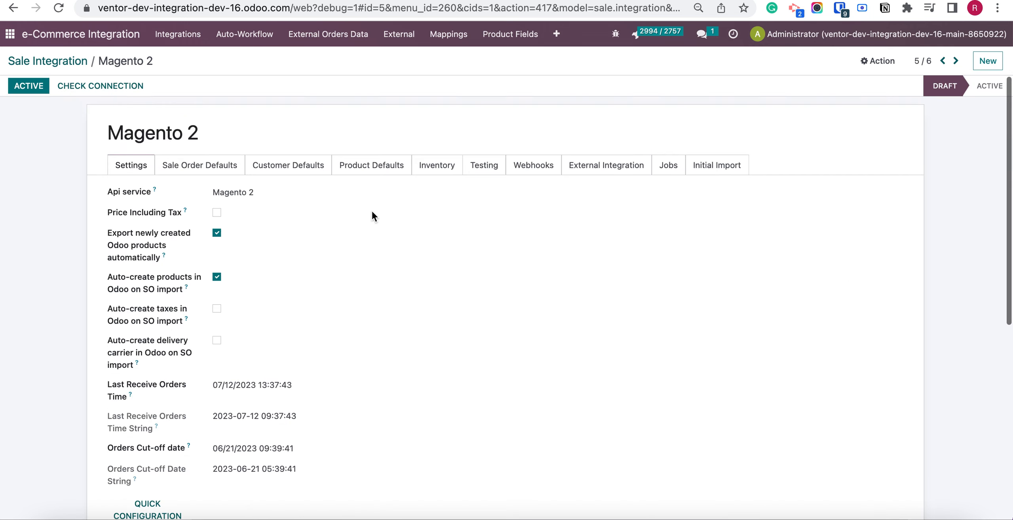
pyautogui.moveTo(346, 113)
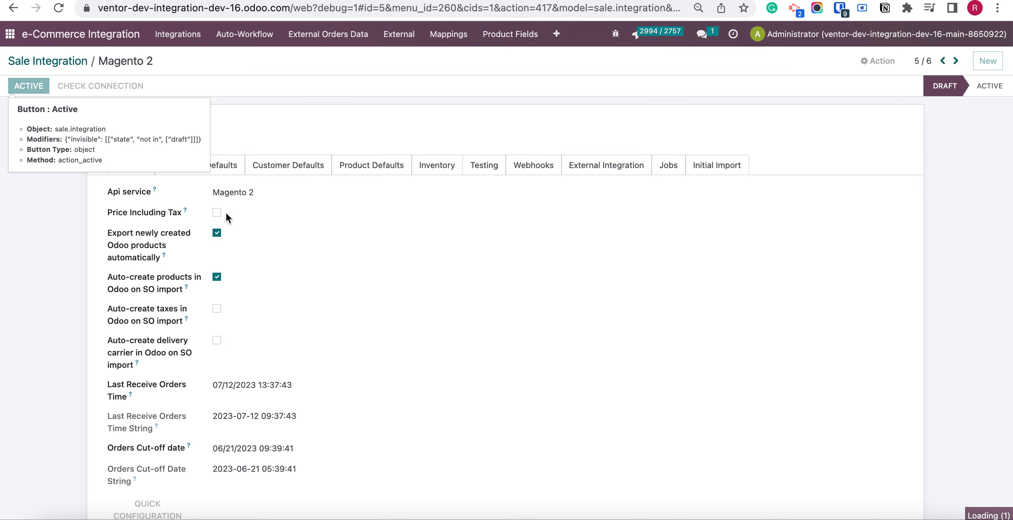
# - Scroll the Magento 2 integration form down to its initial import actions
pyautogui.scroll(-3)
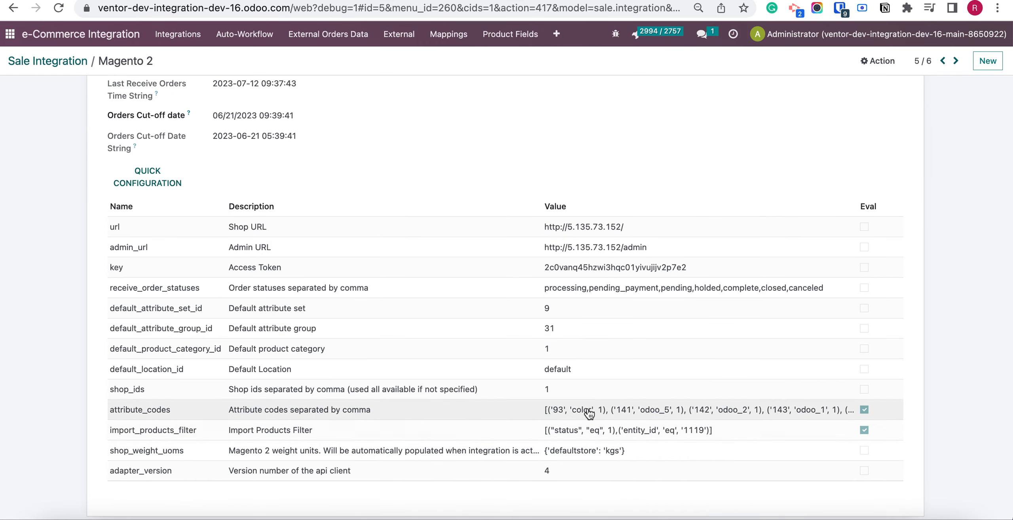
pyautogui.moveTo(715, 413)
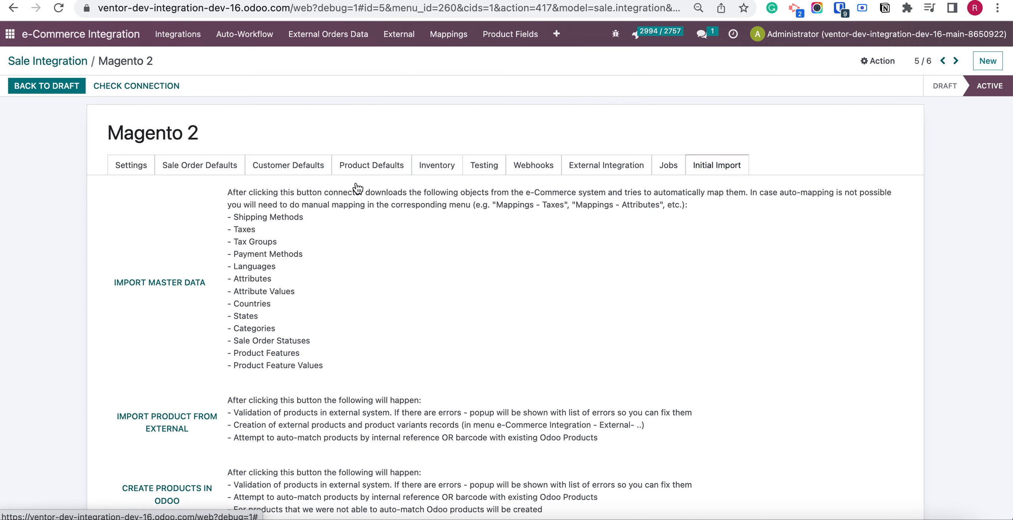
# - Run Import Product From External to pull Magento store products into Odoo
pyautogui.scroll(-3)
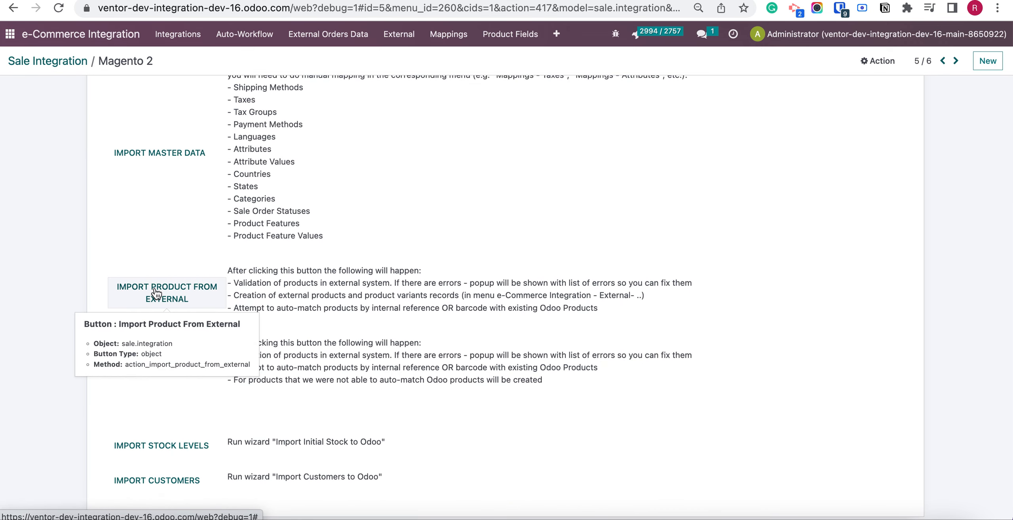
pyautogui.click(166, 293)
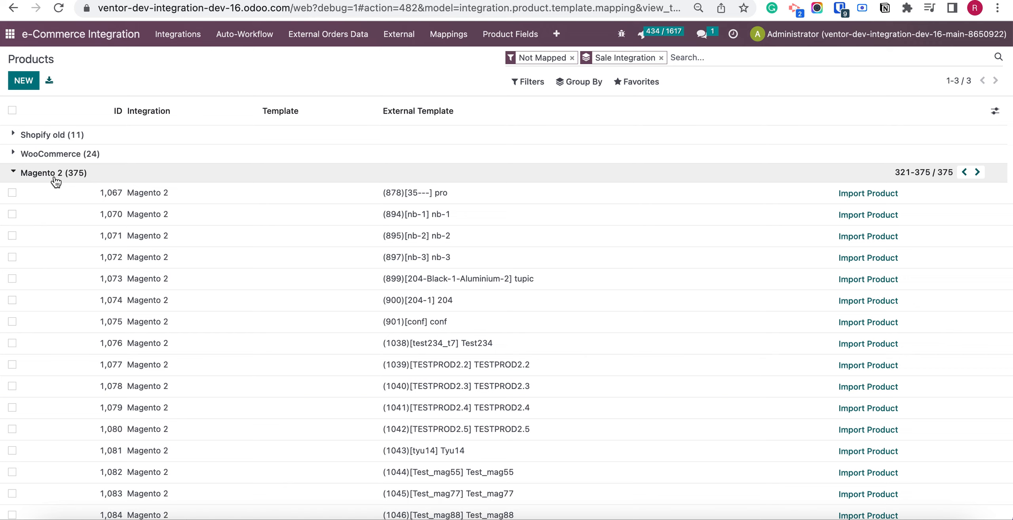
pyautogui.moveTo(780, 308)
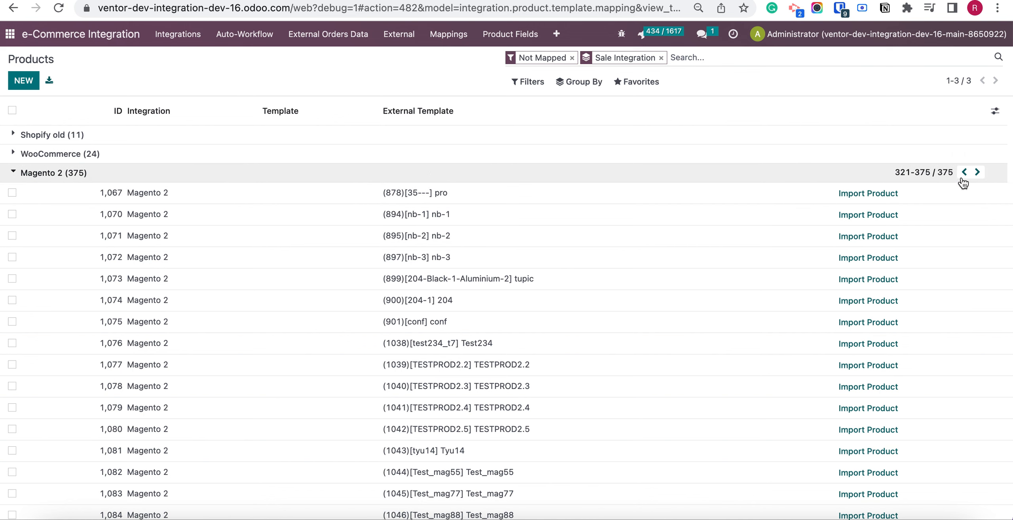
# - Page through the 375 unmapped Magento 2 products in the mapping list
pyautogui.click(962, 171)
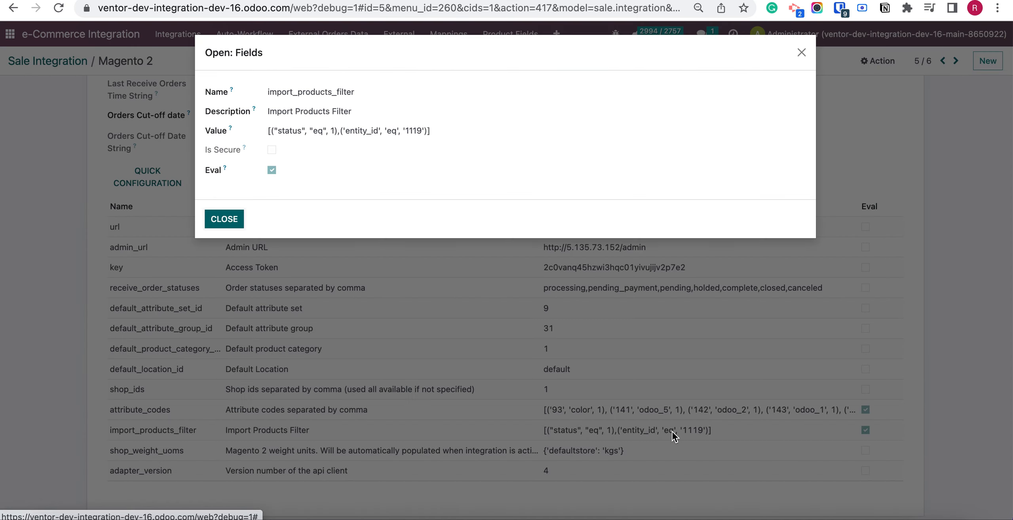
# - Set import_products_filter to [("status","eq",1),('entity_id','in','1120,1121')]
pyautogui.click(223, 218)
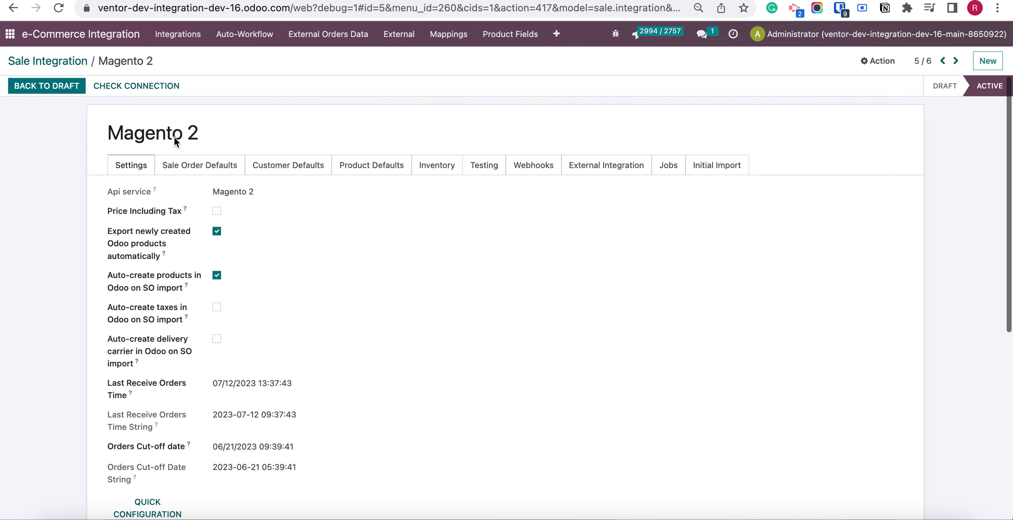
pyautogui.scroll(-3)
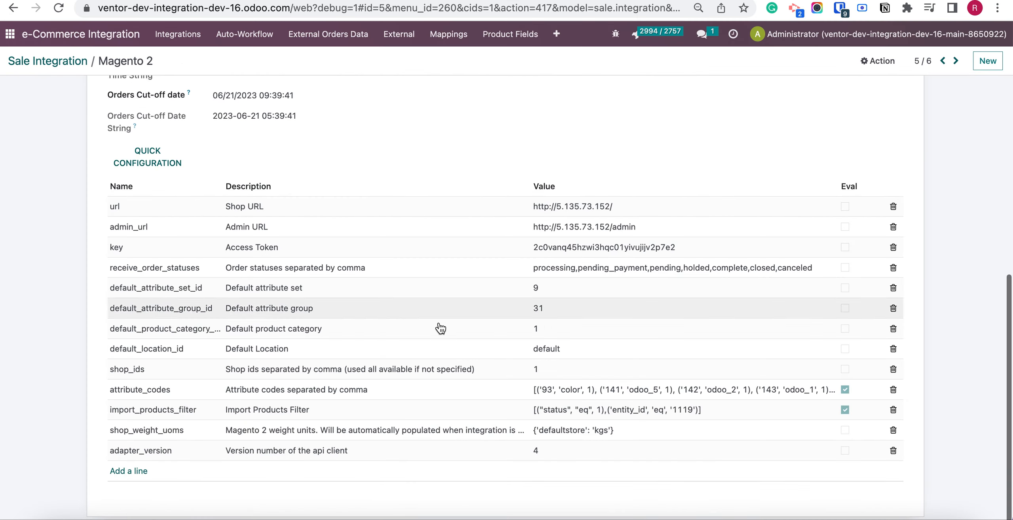
pyautogui.click(626, 409)
pyautogui.write('in')
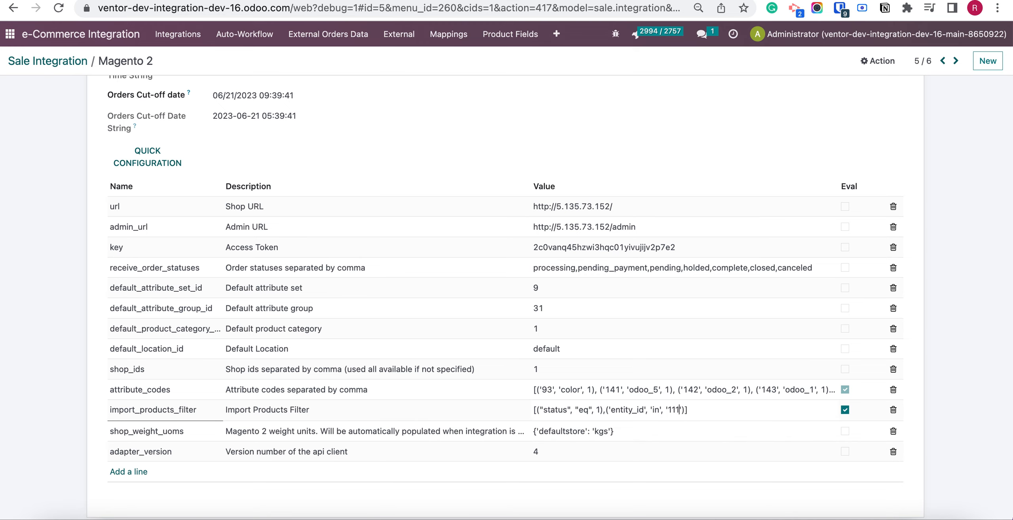
pyautogui.write('1120.1')
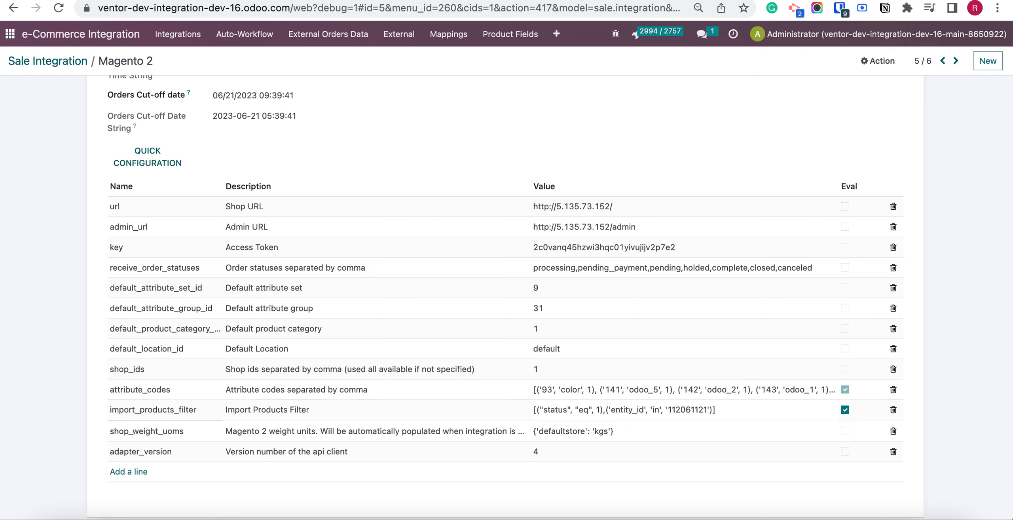
pyautogui.click(645, 409)
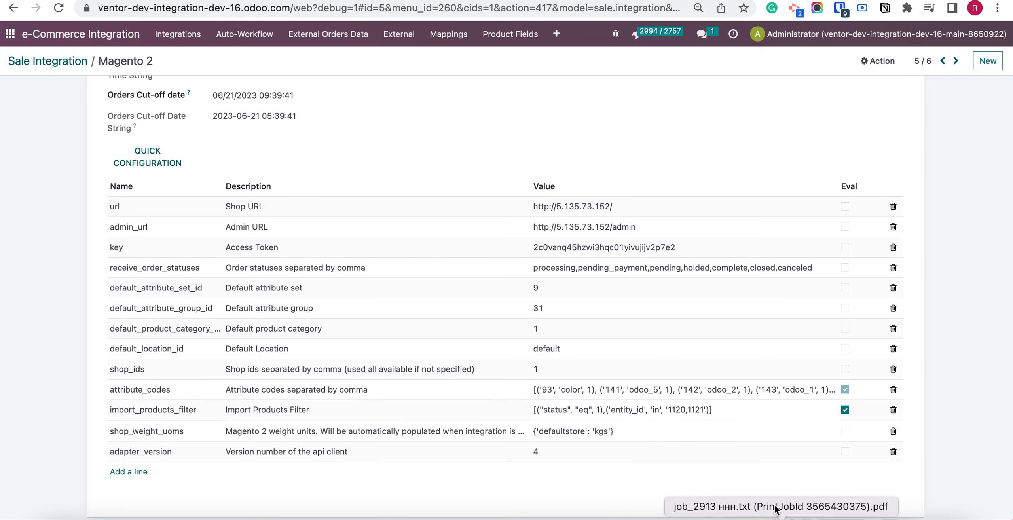
# - Rerun Import Product From External with the entity_id 1120,1121 filter
pyautogui.scroll(-3)
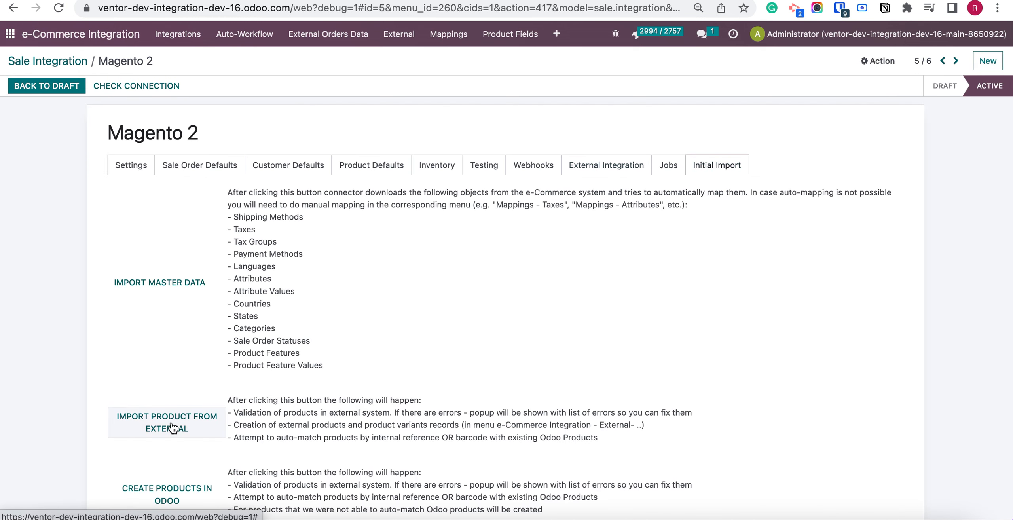
pyautogui.click(167, 423)
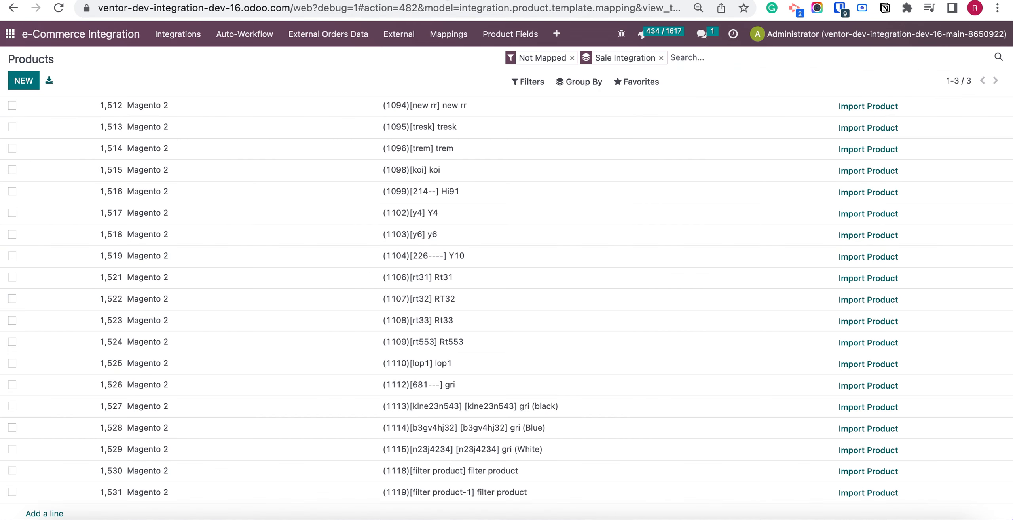
# - Reload the mapping list and confirm the Magento 2 group now holds 377 unmapped products
pyautogui.click(578, 81)
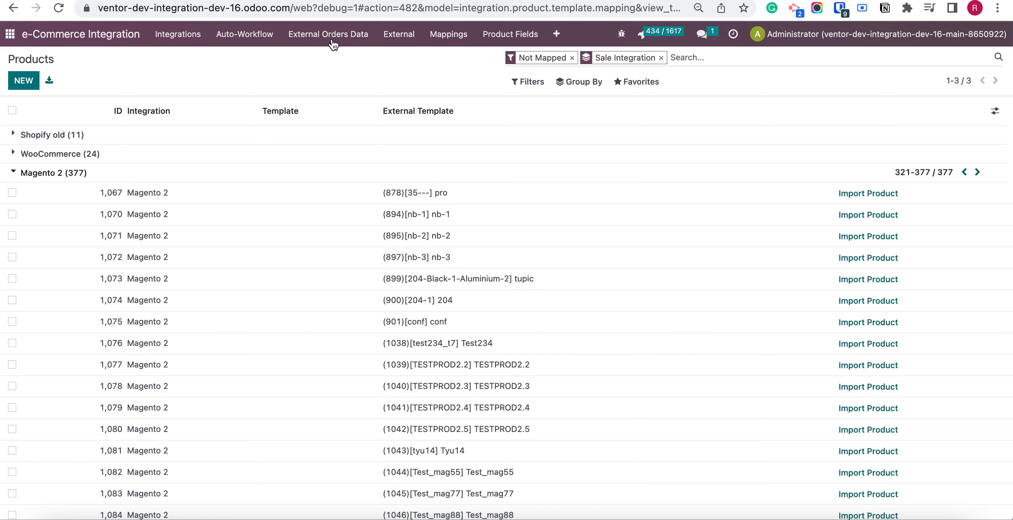
pyautogui.moveTo(165, 214)
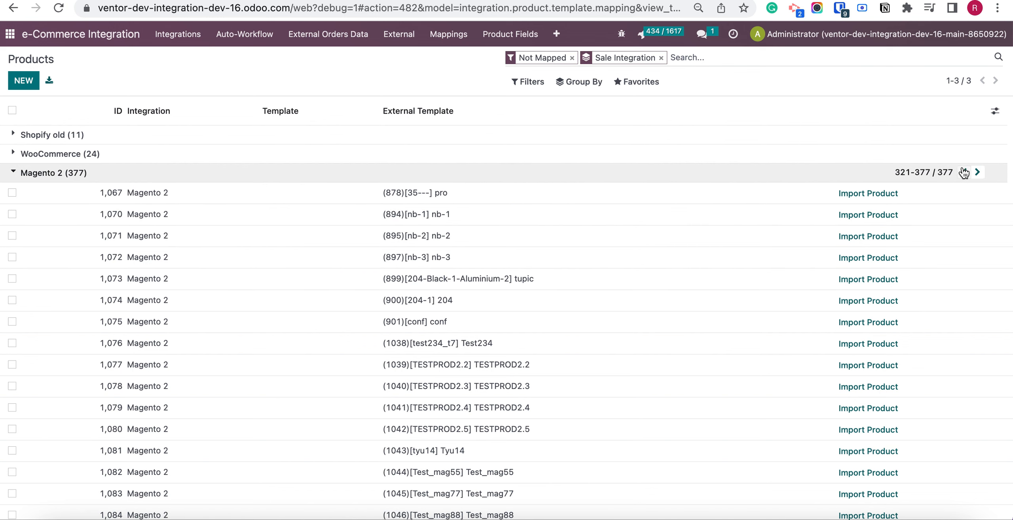
pyautogui.click(976, 172)
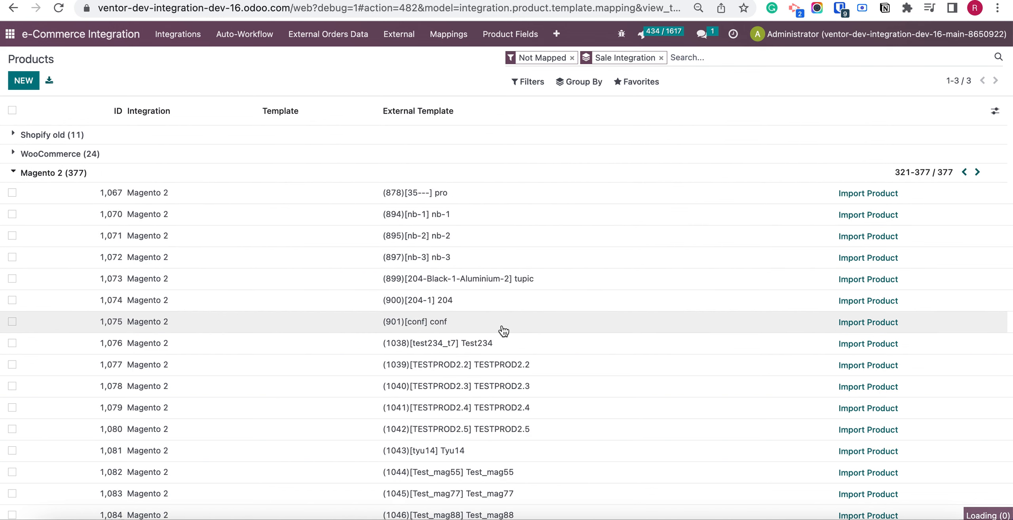